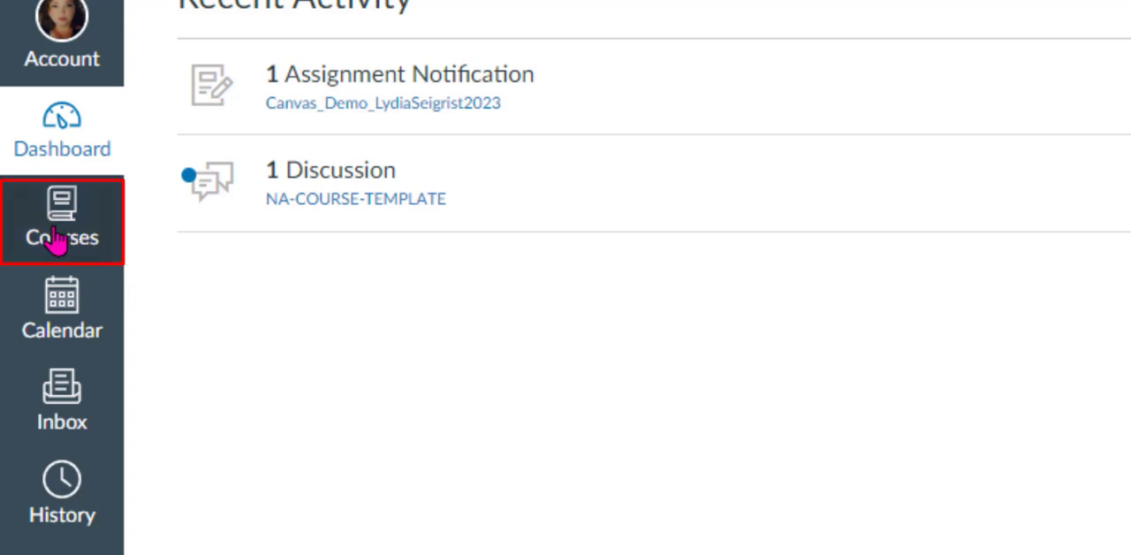
# - Open the Canvas_Demo_LydiaSeigrist2023 course from the Courses list
pyautogui.click(62, 221)
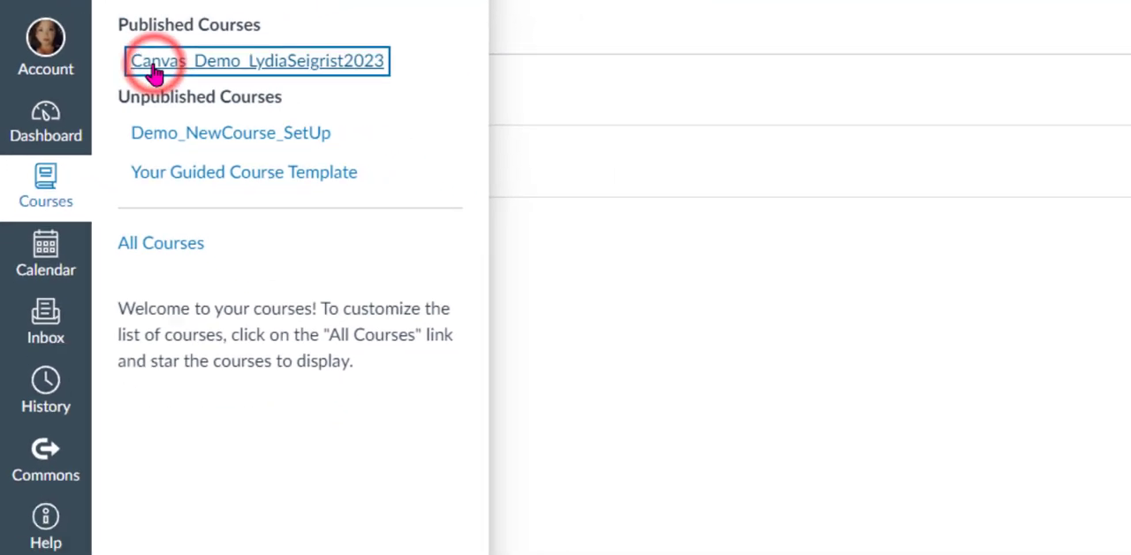
pyautogui.click(257, 60)
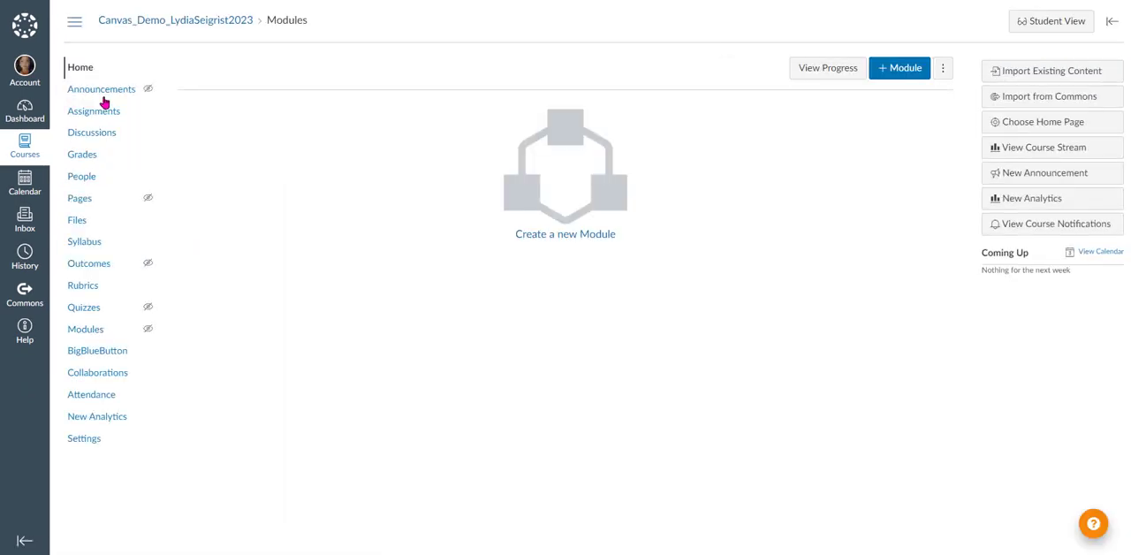
pyautogui.moveTo(211, 144)
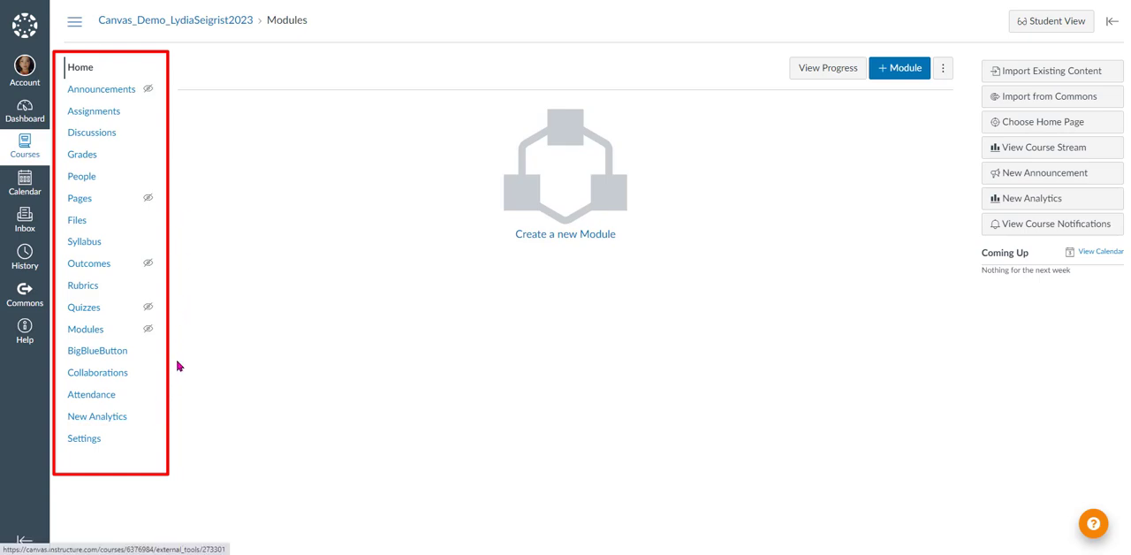
pyautogui.moveTo(177, 323)
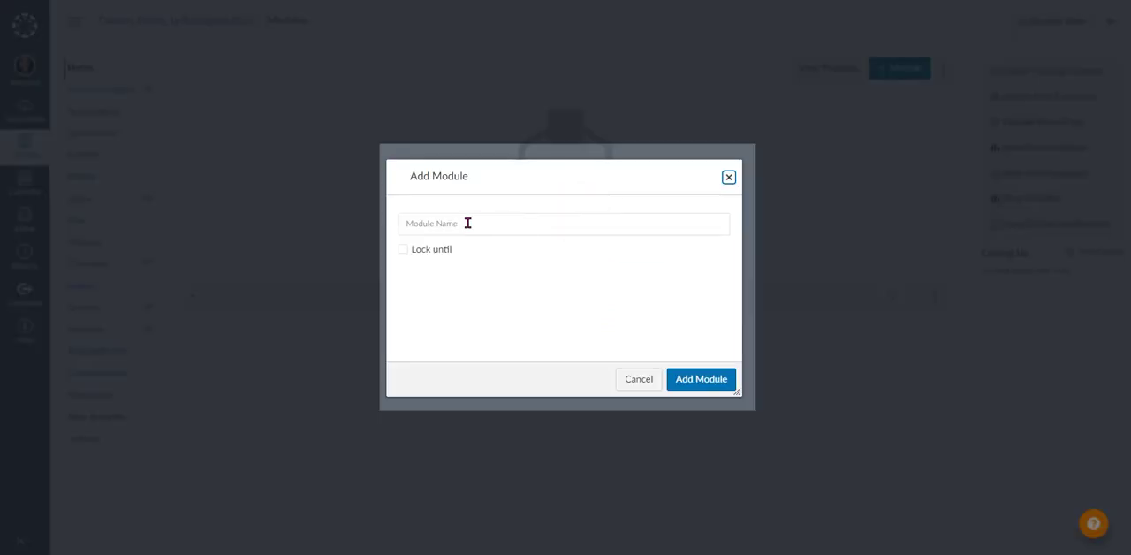
# - Add a new module named 'Week 1' using the suggested name
pyautogui.write('Week 1')
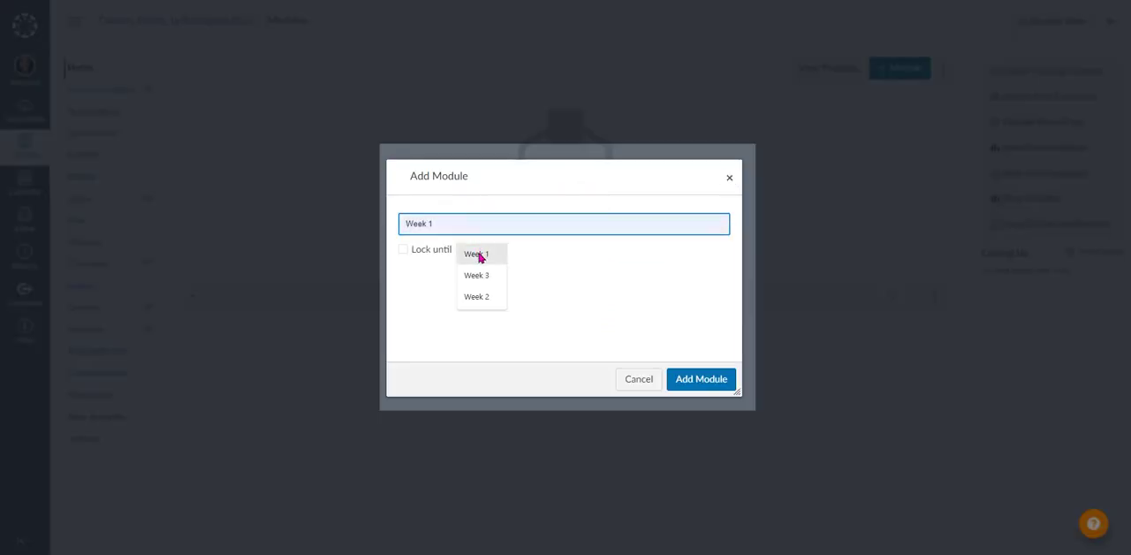
pyautogui.click(476, 254)
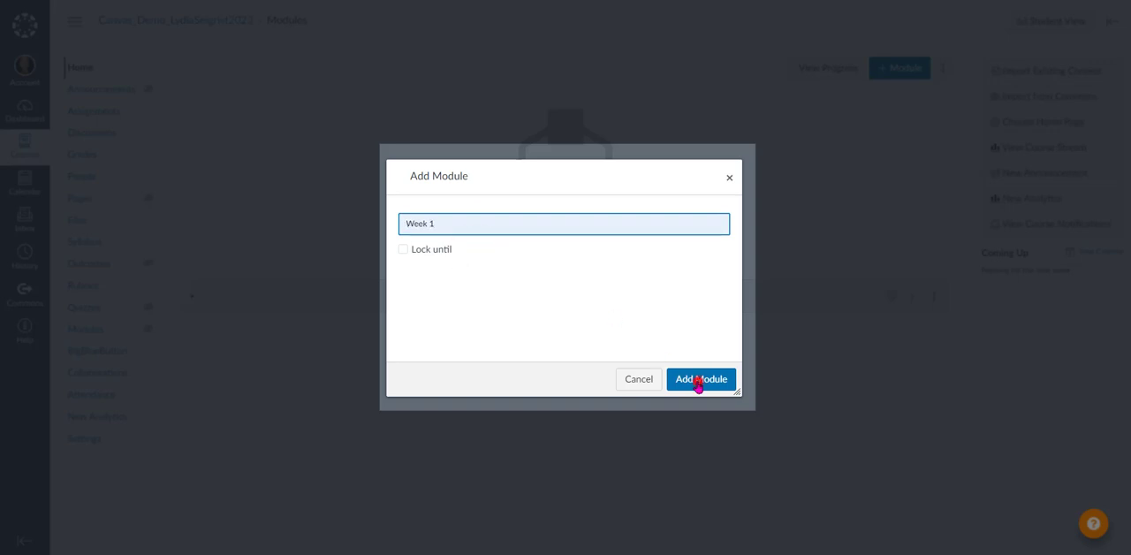
pyautogui.click(700, 379)
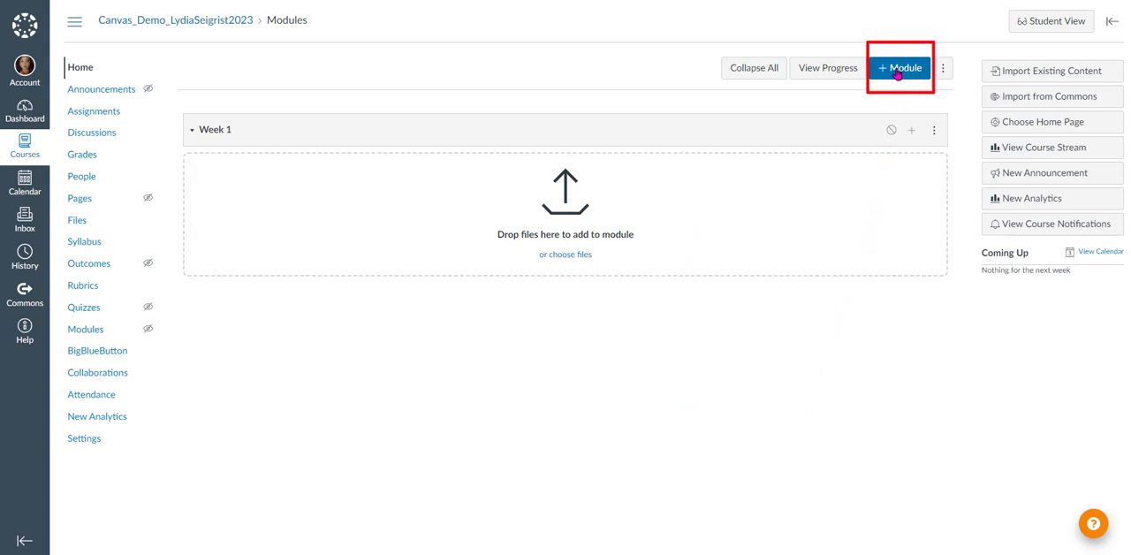
# - Add a module named 'Week 2' below Week 1
pyautogui.click(900, 67)
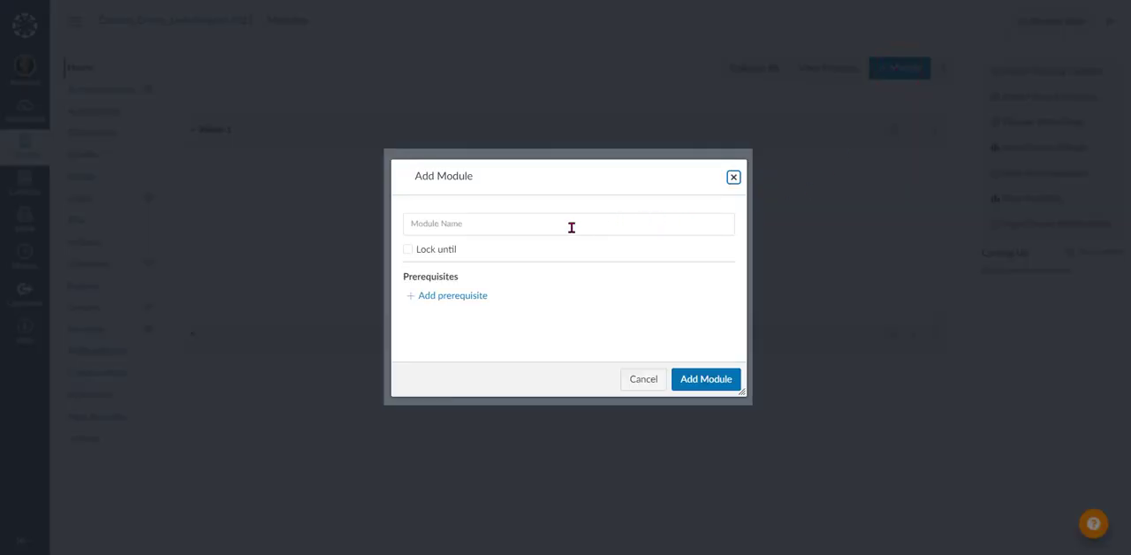
pyautogui.write('Week 2')
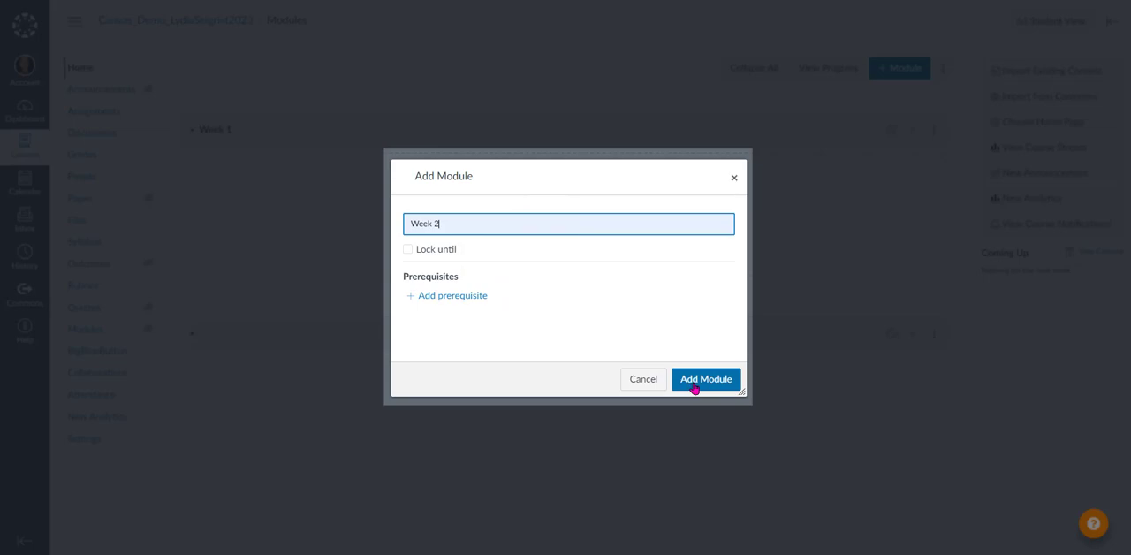
pyautogui.click(706, 378)
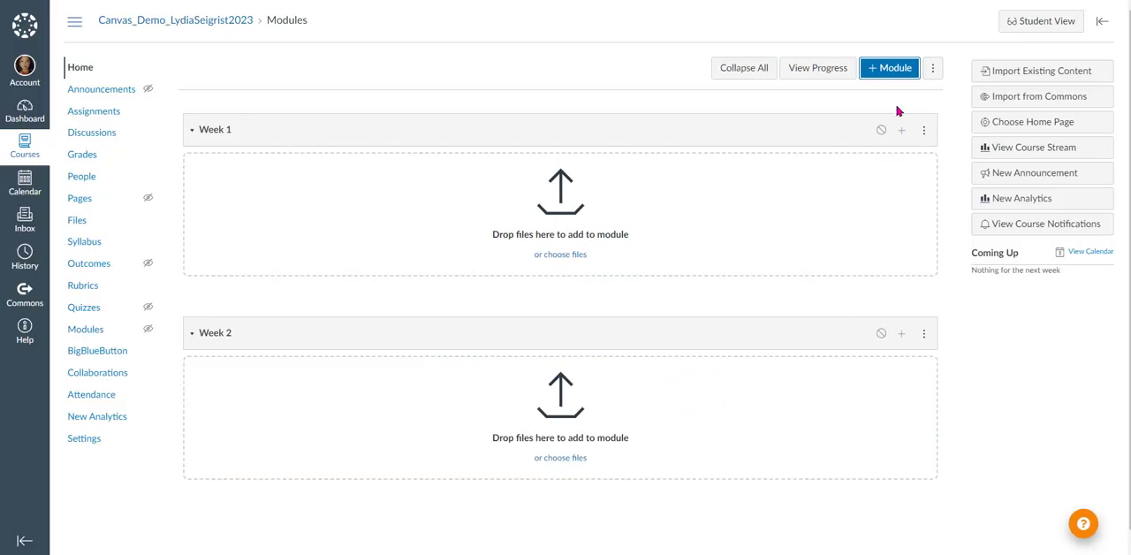
# - Create module 'Week 3' with an unlock date and Week 2 as its prerequisite
pyautogui.click(889, 68)
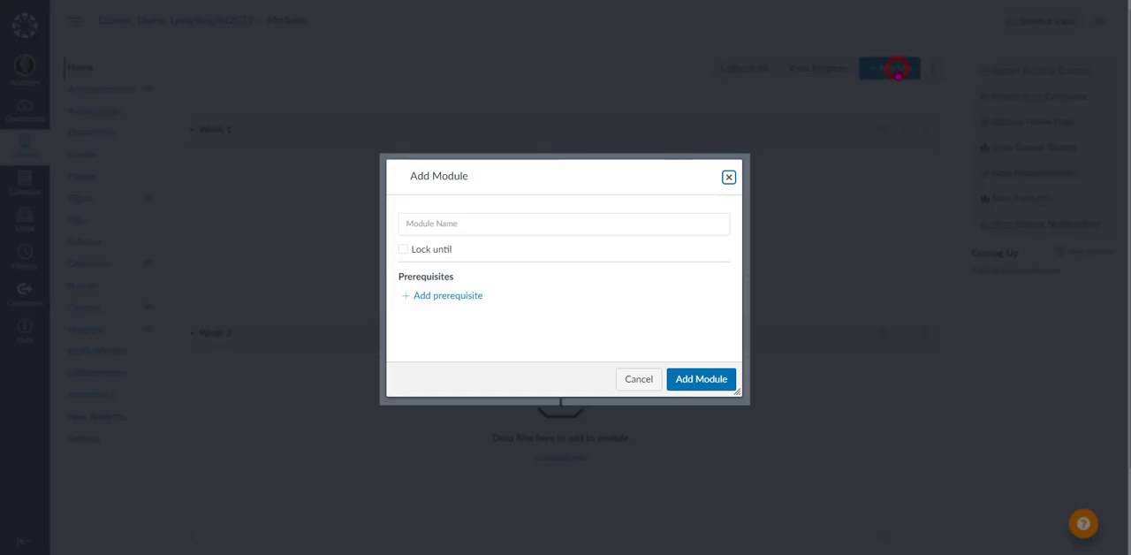
pyautogui.click(565, 222)
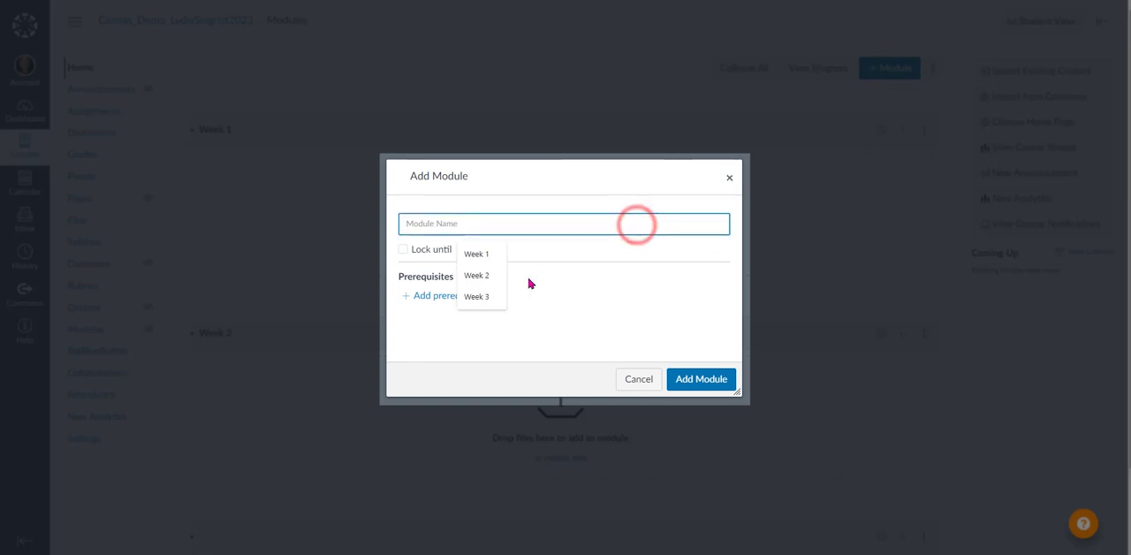
pyautogui.click(477, 296)
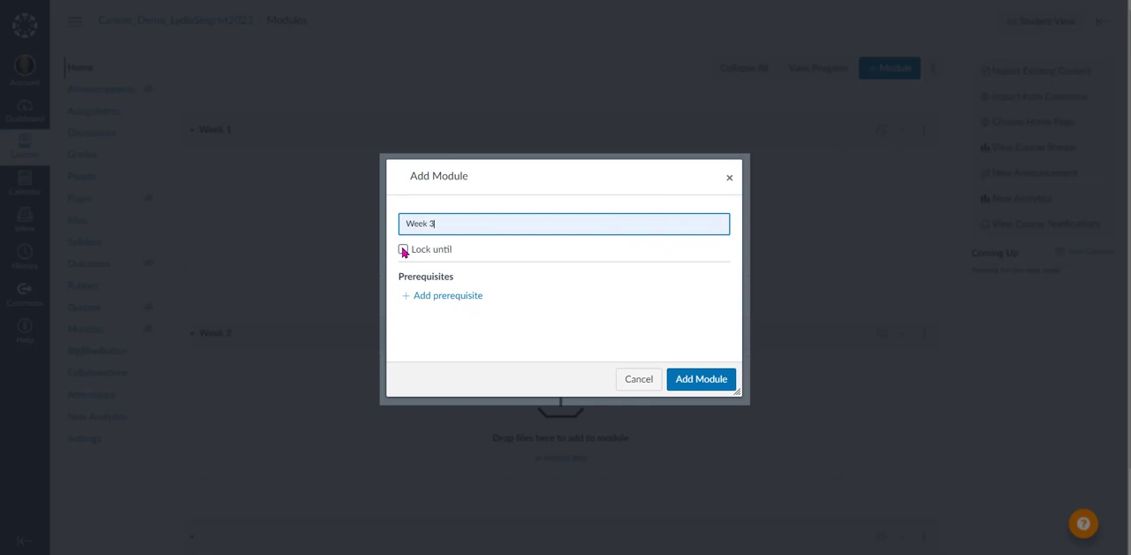
pyautogui.click(403, 249)
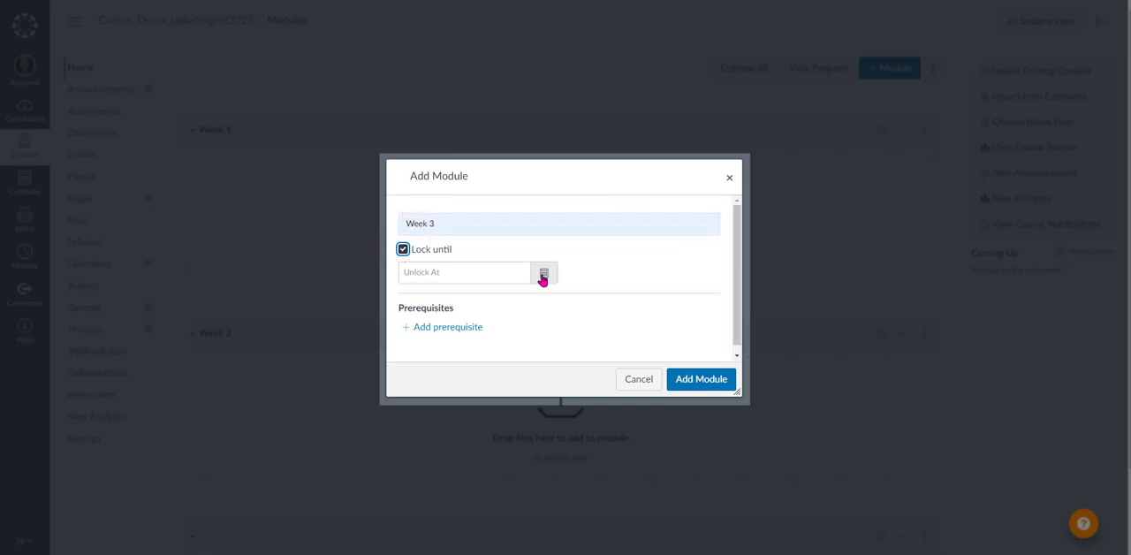
pyautogui.click(544, 272)
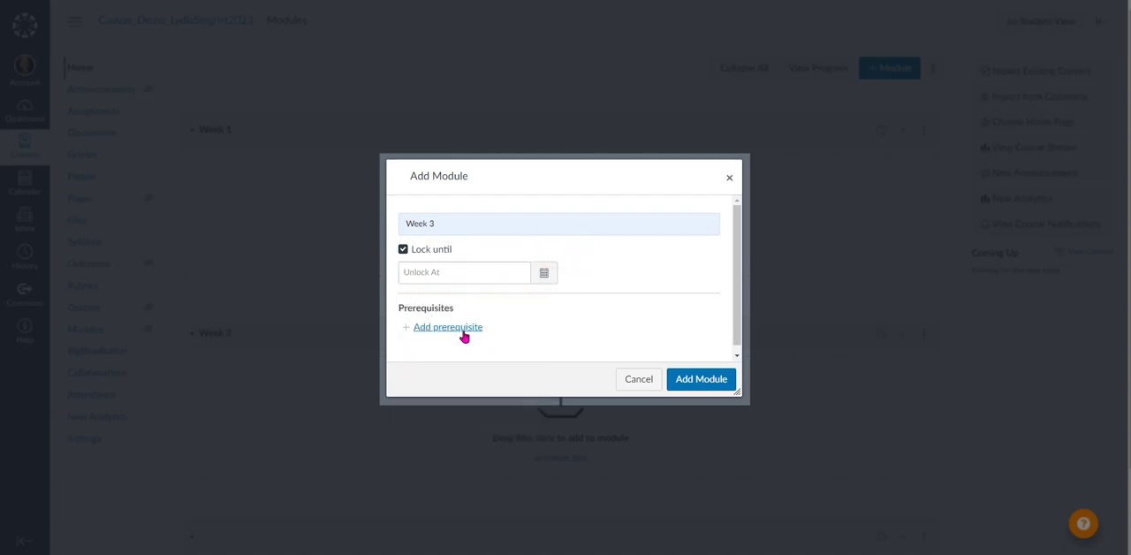
pyautogui.click(448, 327)
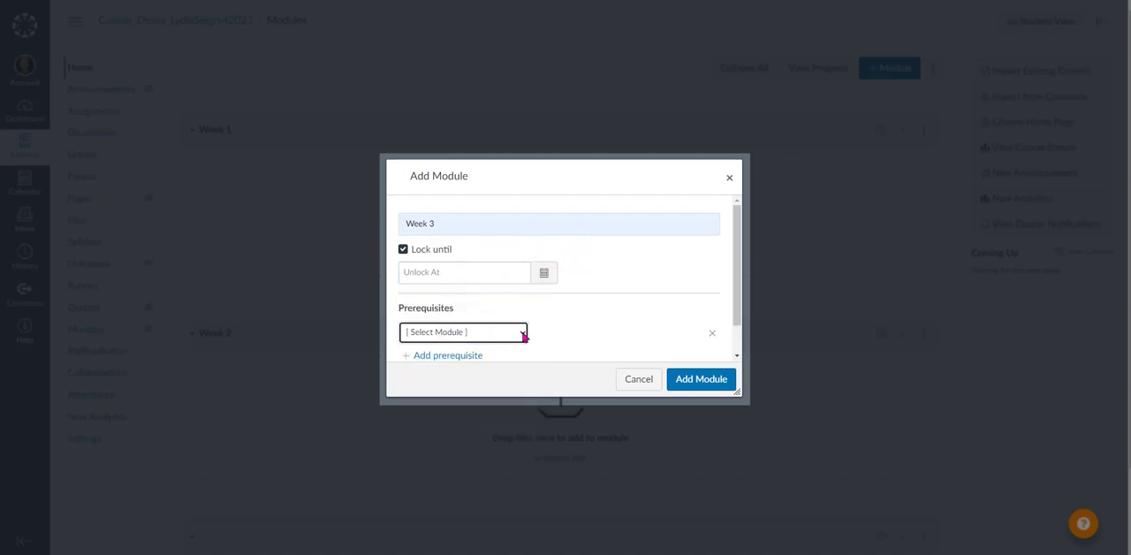
pyautogui.click(462, 333)
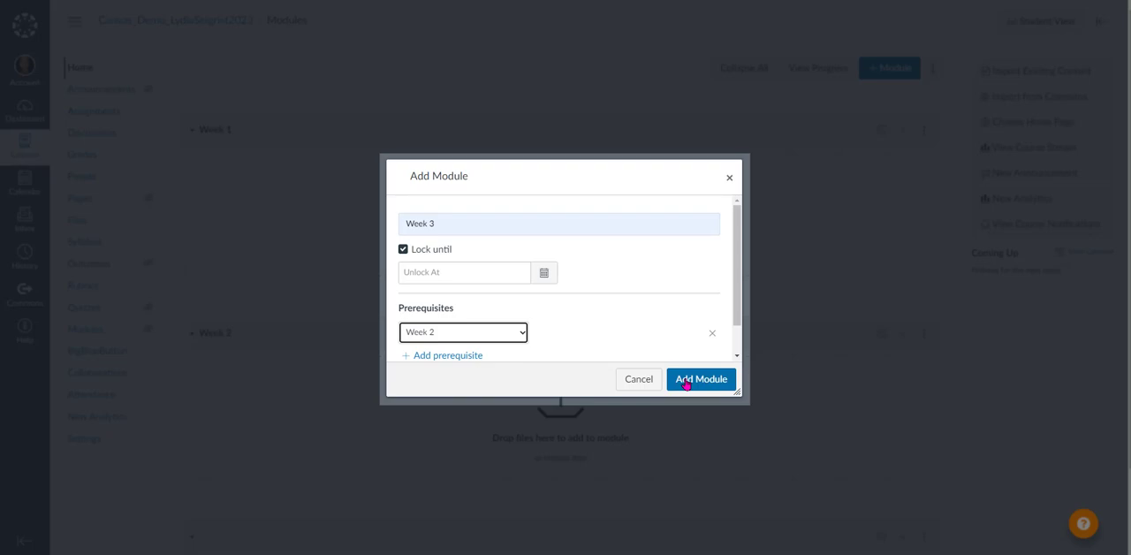
pyautogui.click(701, 379)
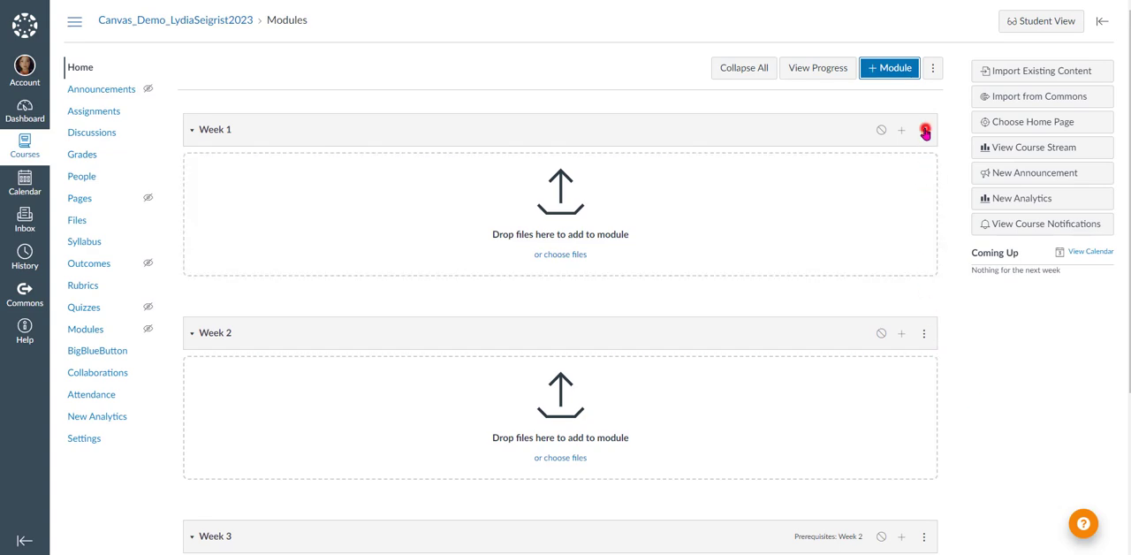
# - Duplicate Week 1 from its options menu to create 'Week 1 Copy'
pyautogui.click(924, 130)
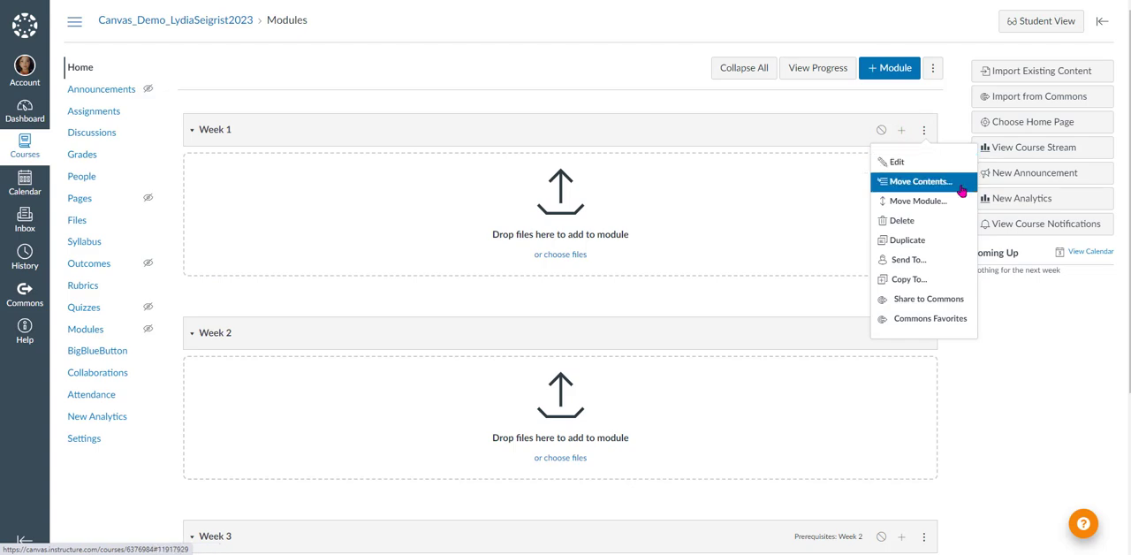
pyautogui.moveTo(917, 200)
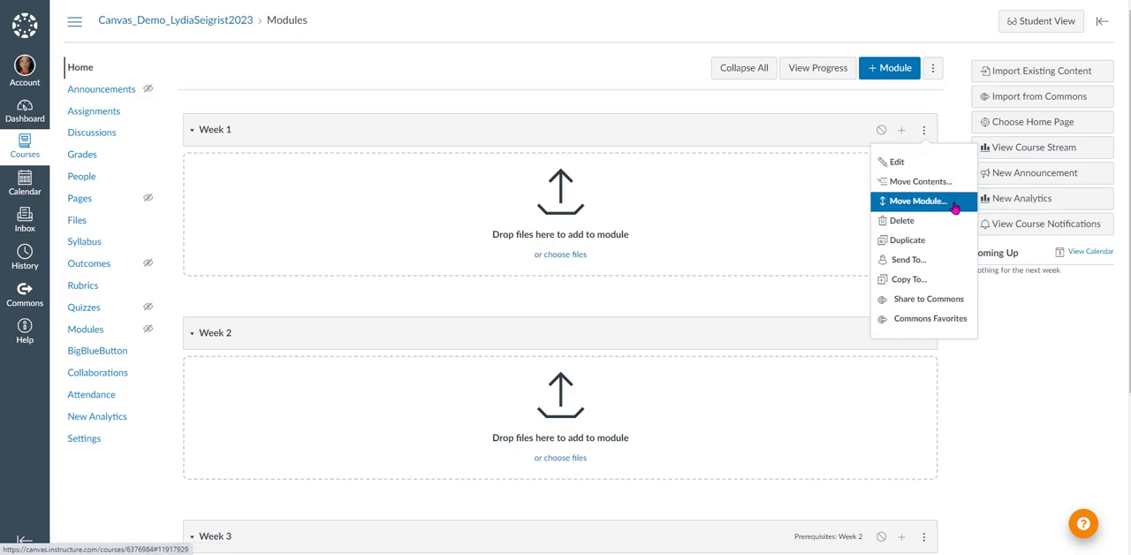
pyautogui.moveTo(902, 220)
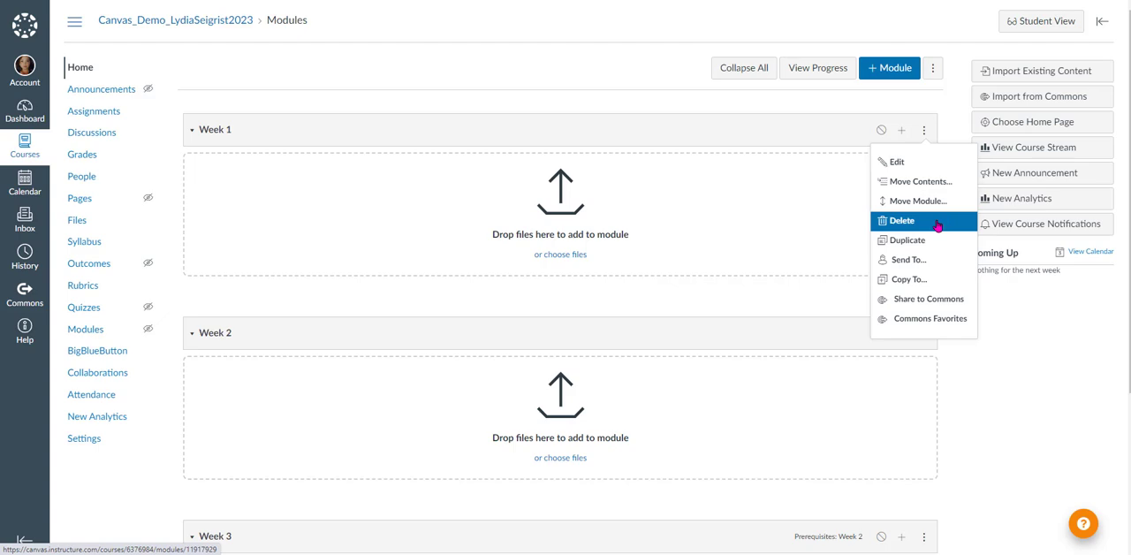
pyautogui.moveTo(907, 240)
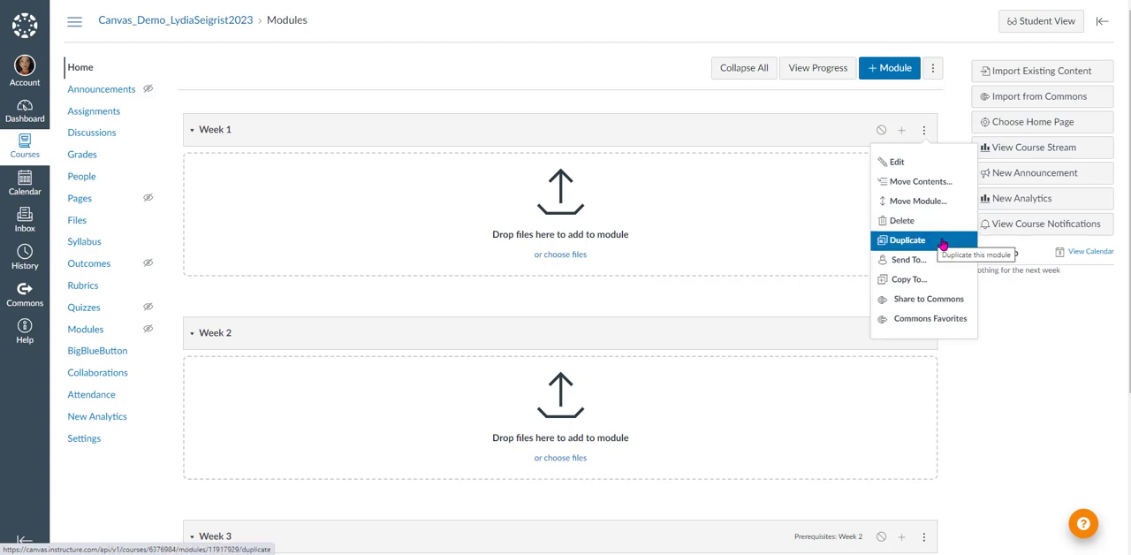
pyautogui.click(906, 240)
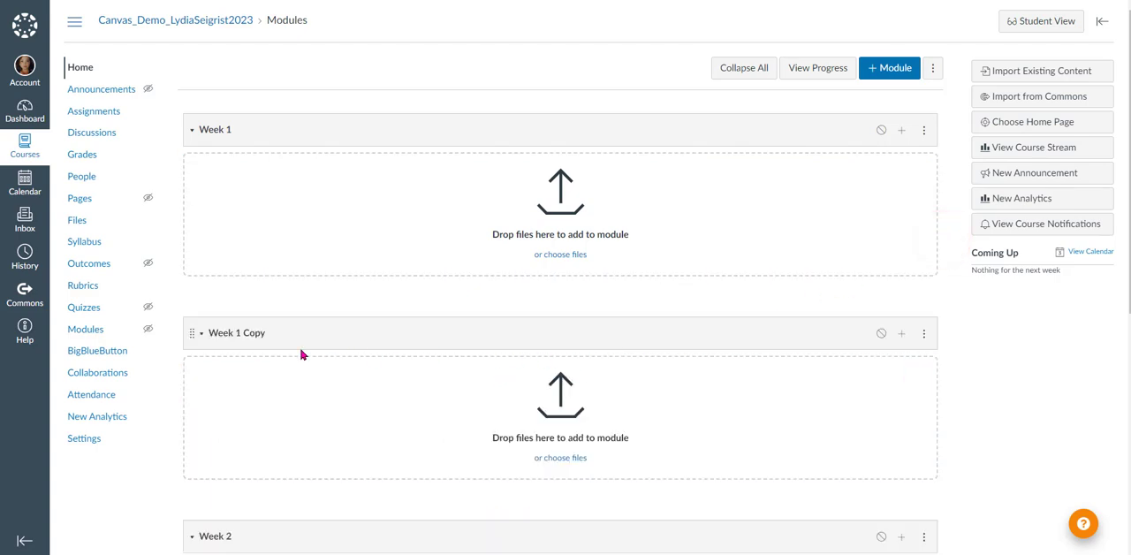
pyautogui.moveTo(246, 345)
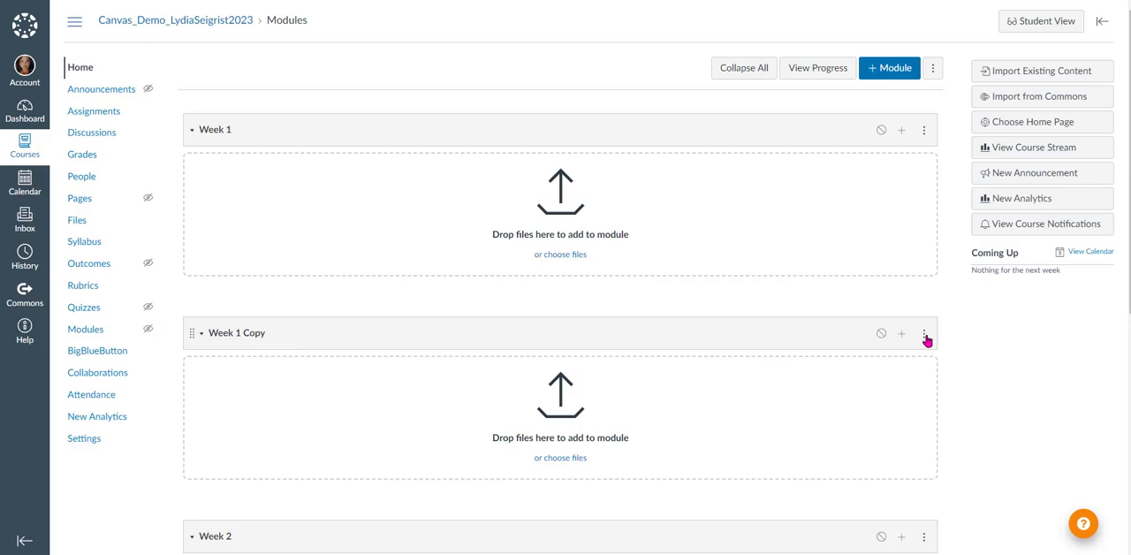
# - Edit 'Week 1 Copy' and change its name to 'Week 4'
pyautogui.click(925, 333)
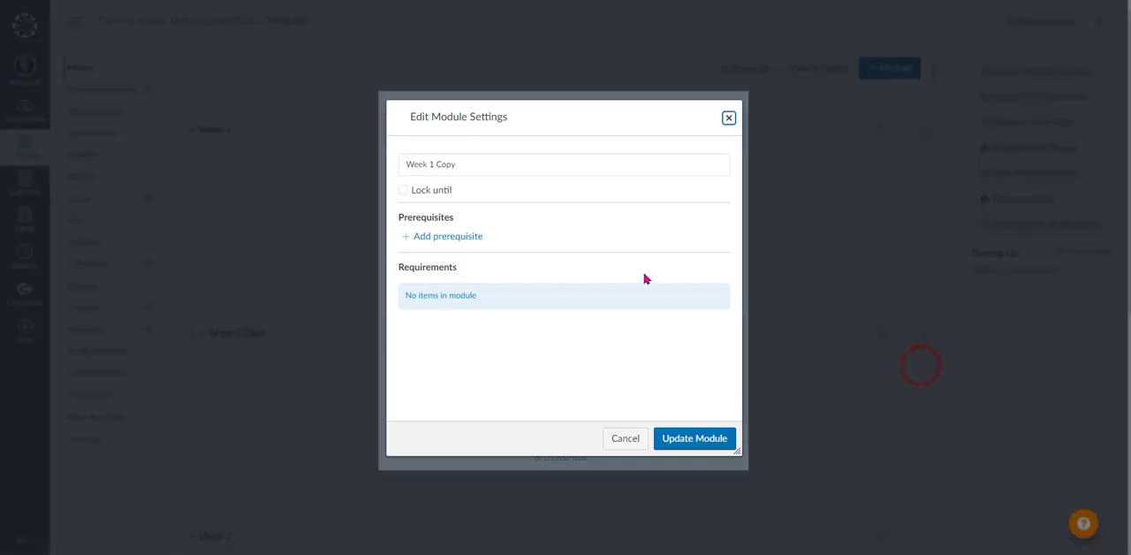
pyautogui.click(453, 164)
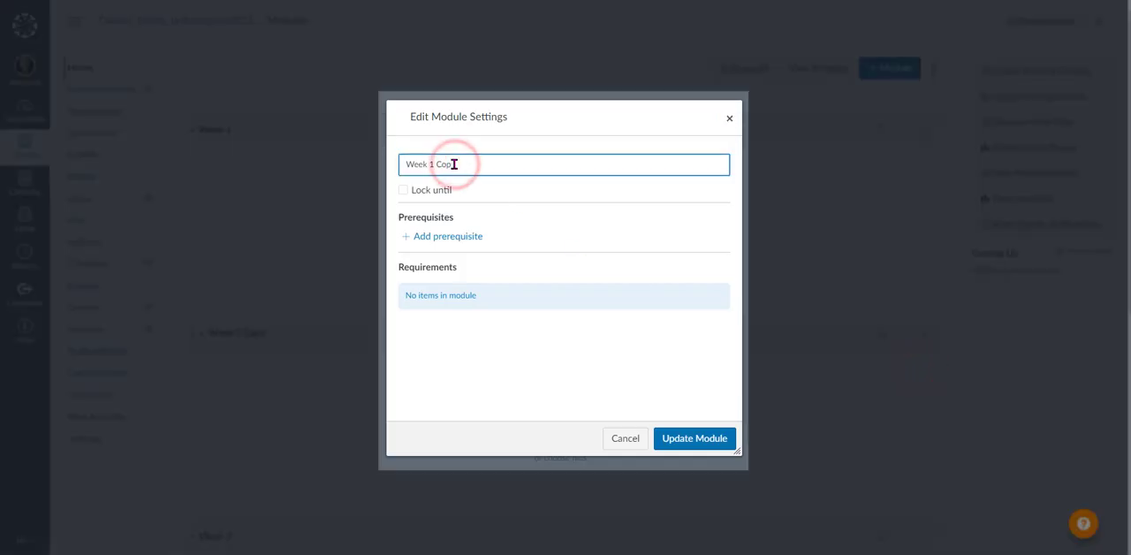
pyautogui.write('Week 4')
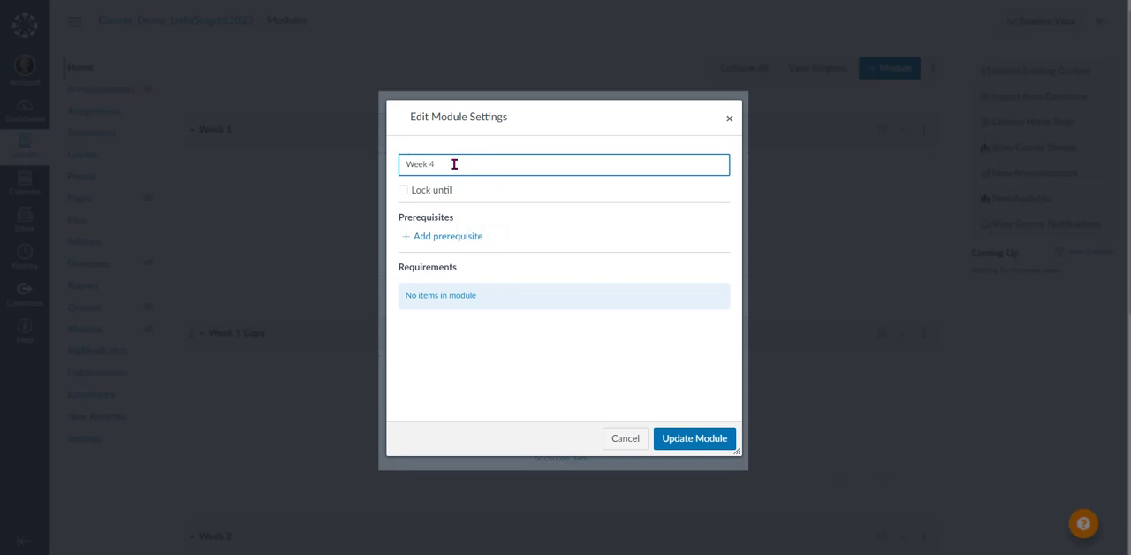
pyautogui.click(695, 438)
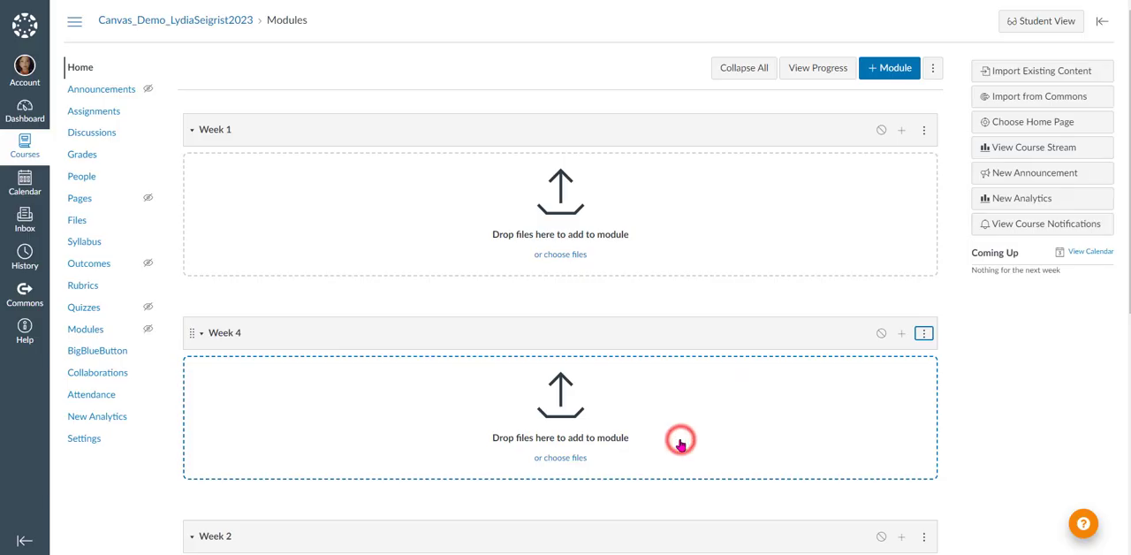
# - Drag the Week 4 module to sit directly below Week 3
pyautogui.scroll(-3)
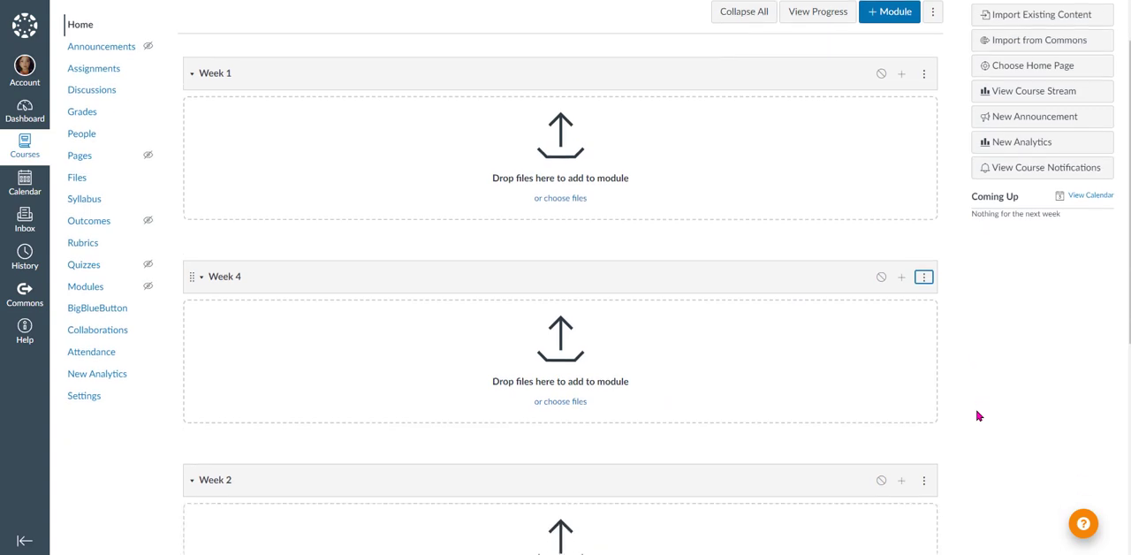
pyautogui.scroll(-3)
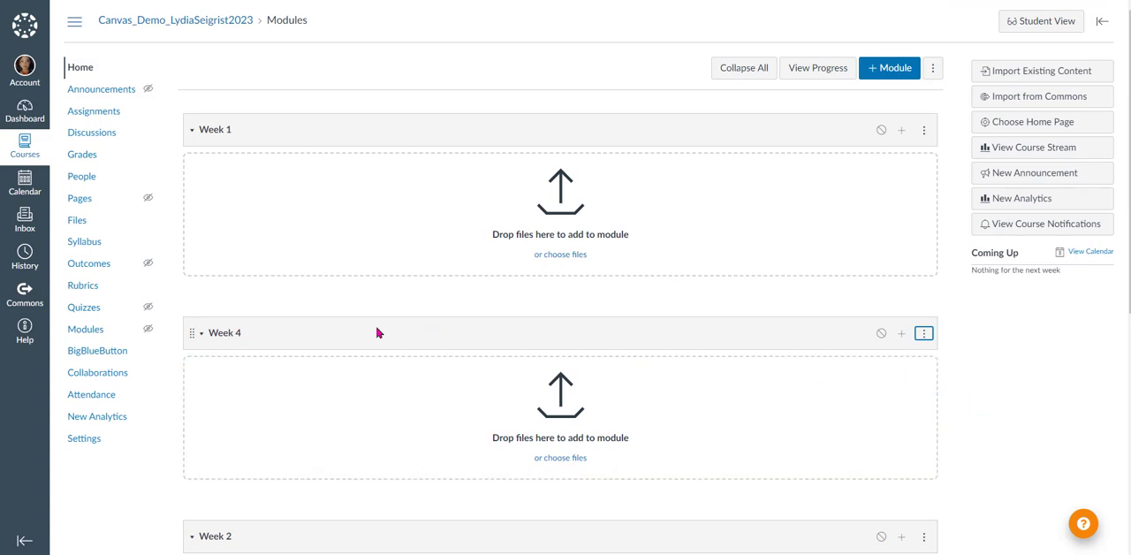
pyautogui.moveTo(188, 334)
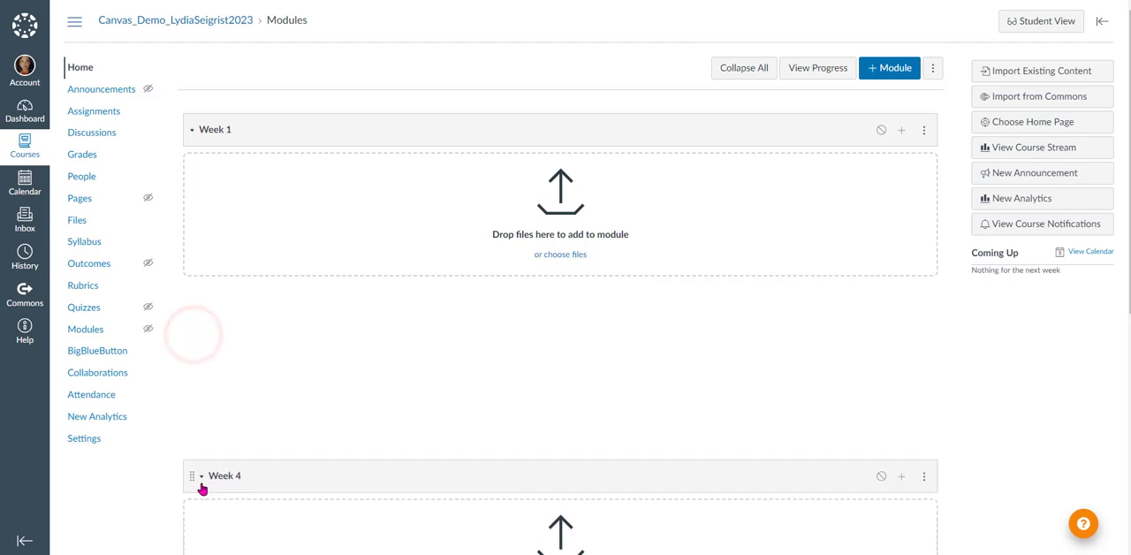
pyautogui.scroll(-3)
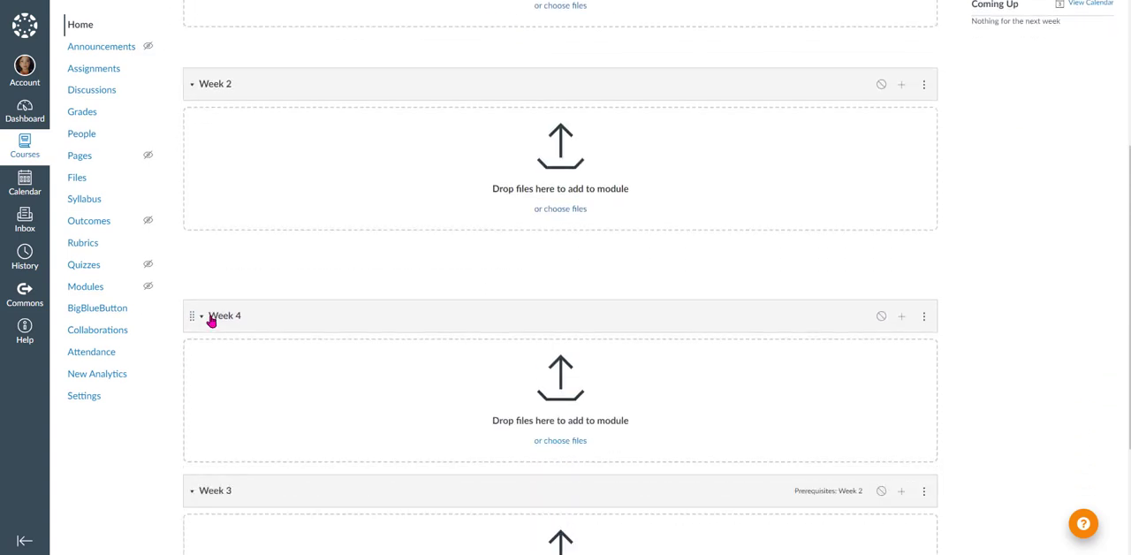
pyautogui.moveTo(193, 315); pyautogui.dragTo(193, 301)
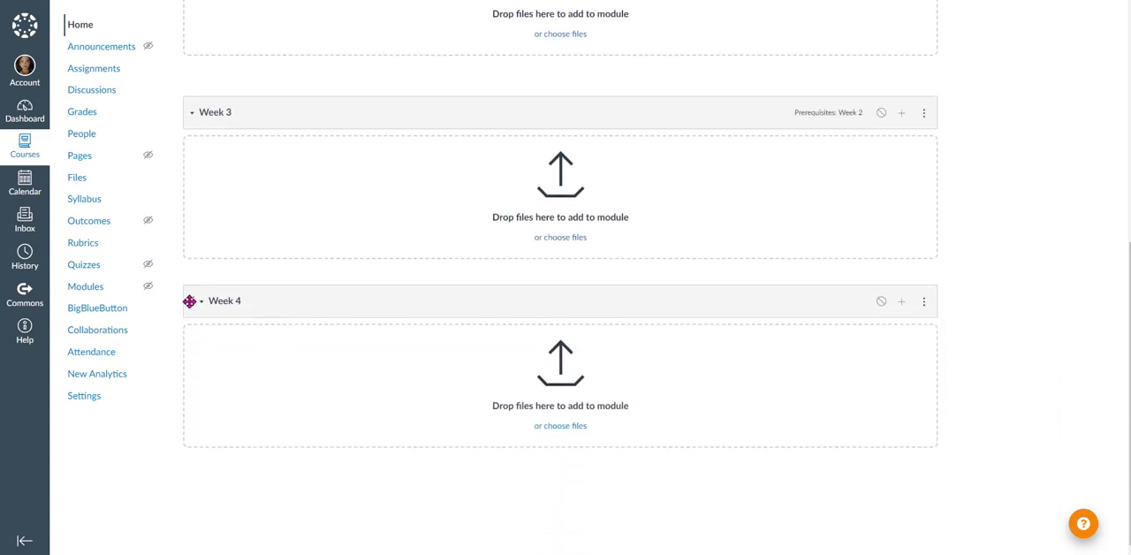